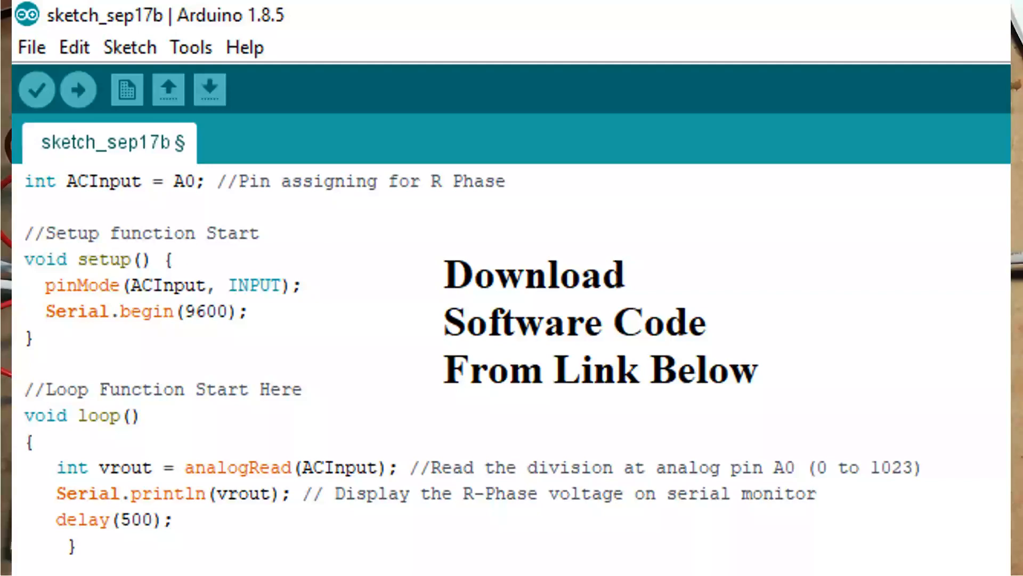
- Stream the raw A0 readings (about 547-555) in the Serial Monitor at 9600 baud
click(208, 89)
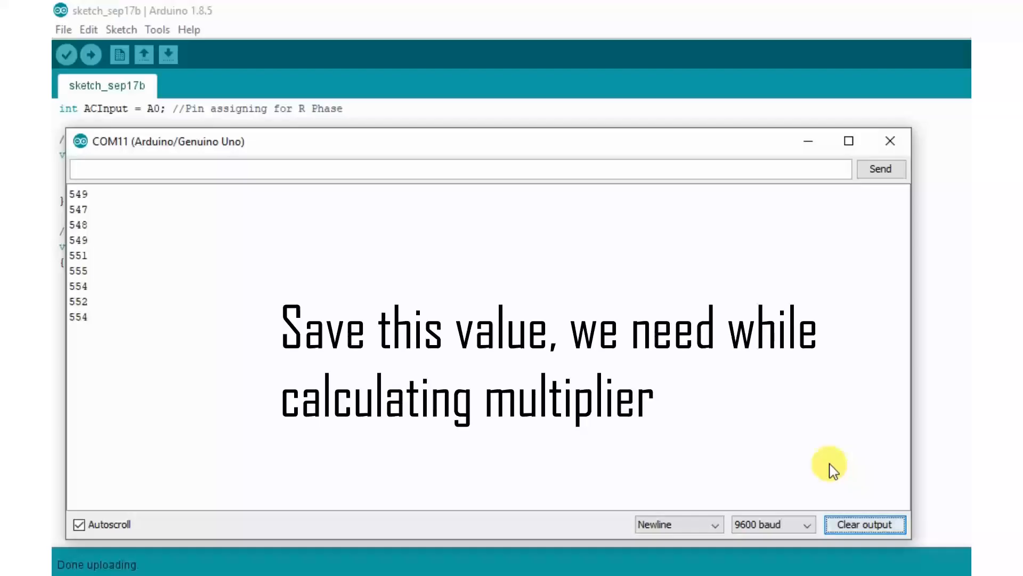